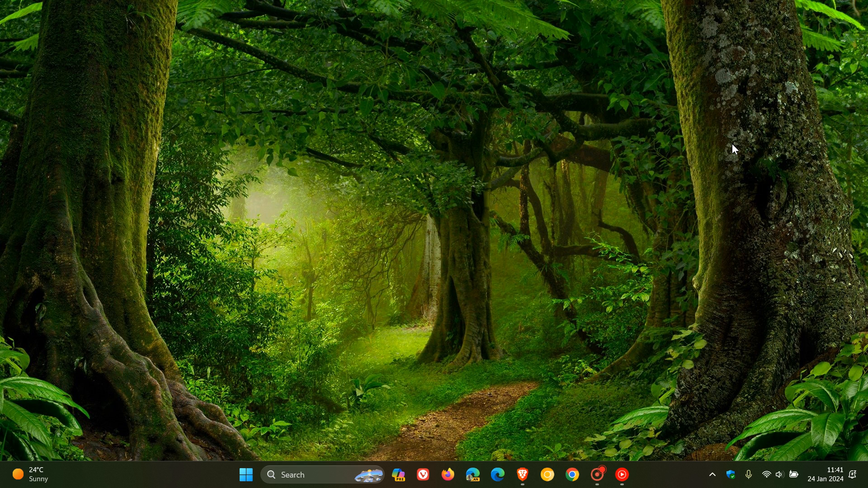
Step: Launch the Settings app from the Start menu
{"action": "left_click", "coordinate": [246, 475]}
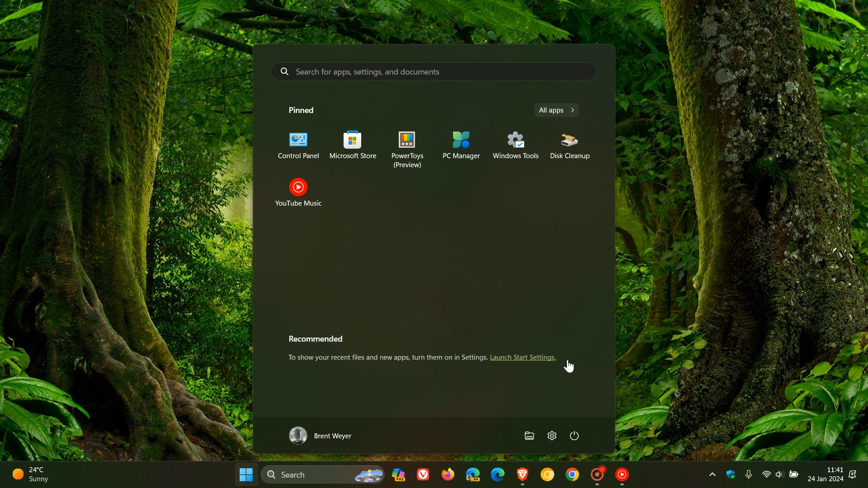
{"action": "left_click", "coordinate": [522, 357]}
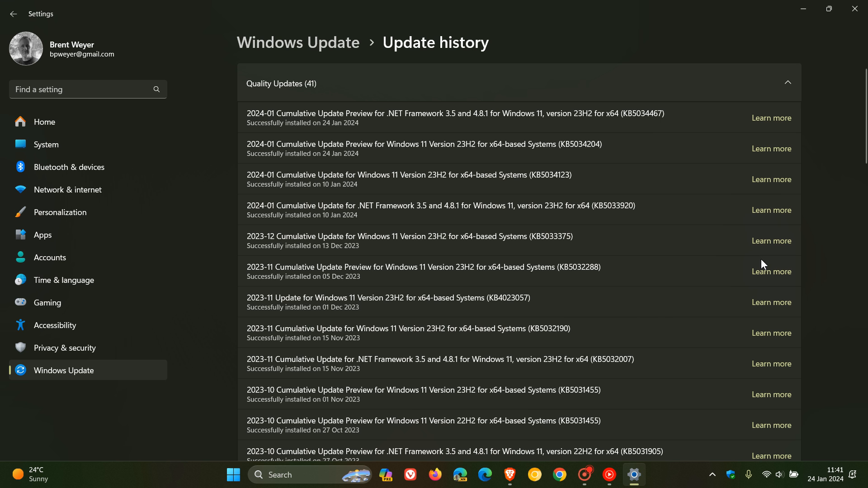
{"action": "mouse_move", "coordinate": [688, 261]}
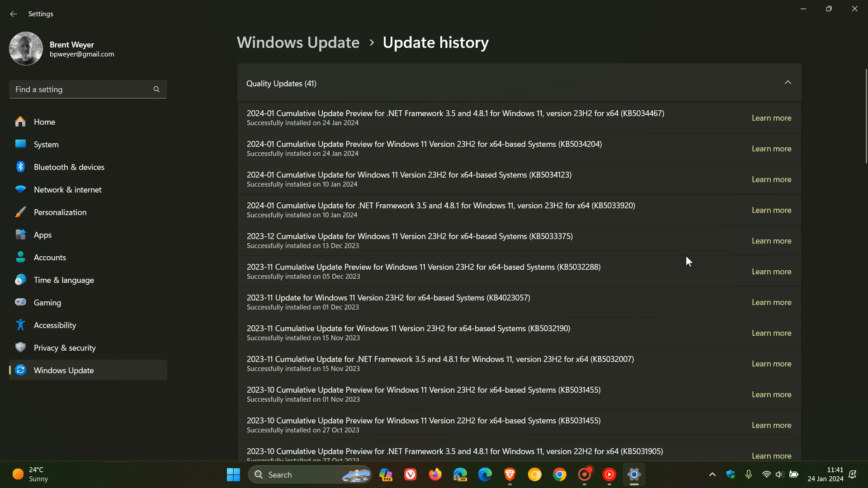
{"action": "mouse_move", "coordinate": [596, 164]}
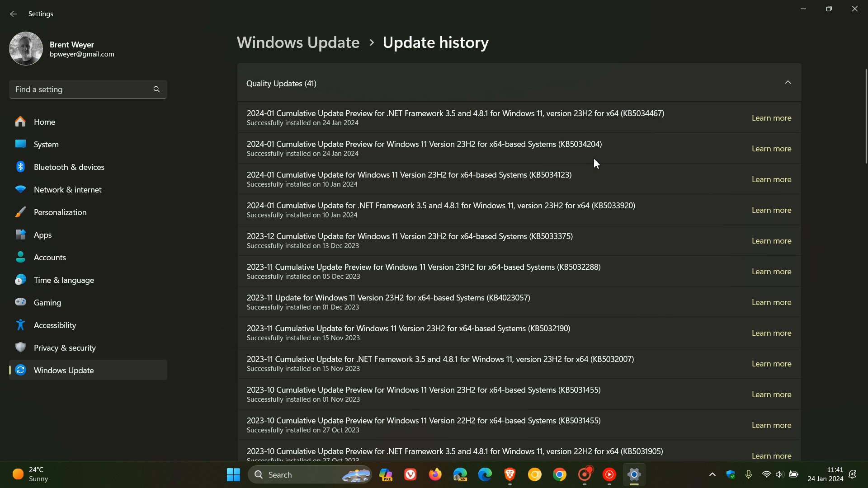
{"action": "mouse_move", "coordinate": [629, 142]}
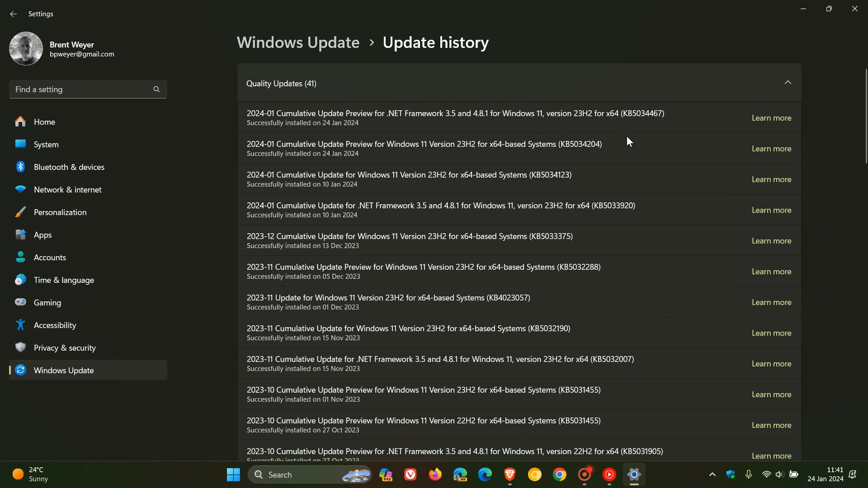
{"action": "mouse_move", "coordinate": [611, 162]}
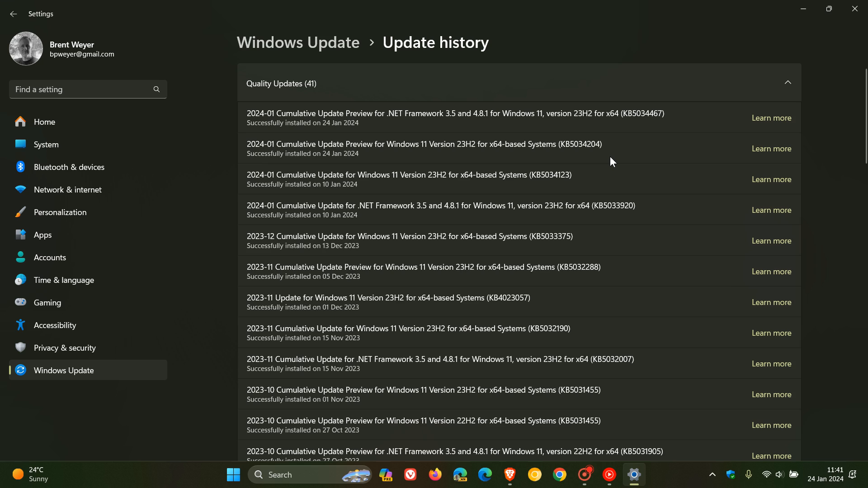
{"action": "mouse_move", "coordinate": [647, 155]}
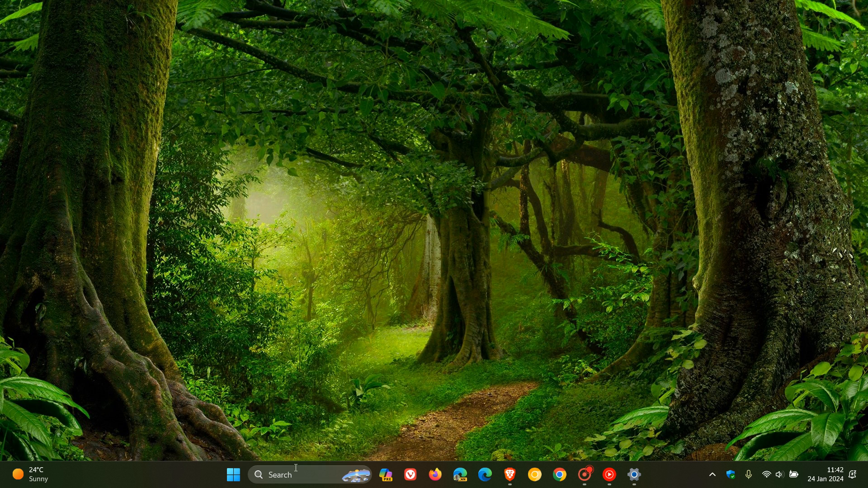
Step: Search the taskbar for winver to show About Windows (Version 23H2, Build 22631.3085)
{"action": "left_click", "coordinate": [276, 475]}
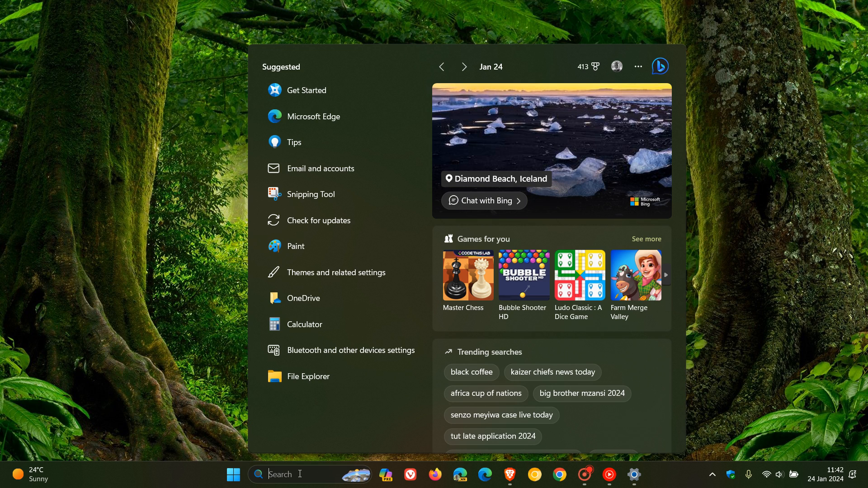
{"action": "type", "text": "win"}
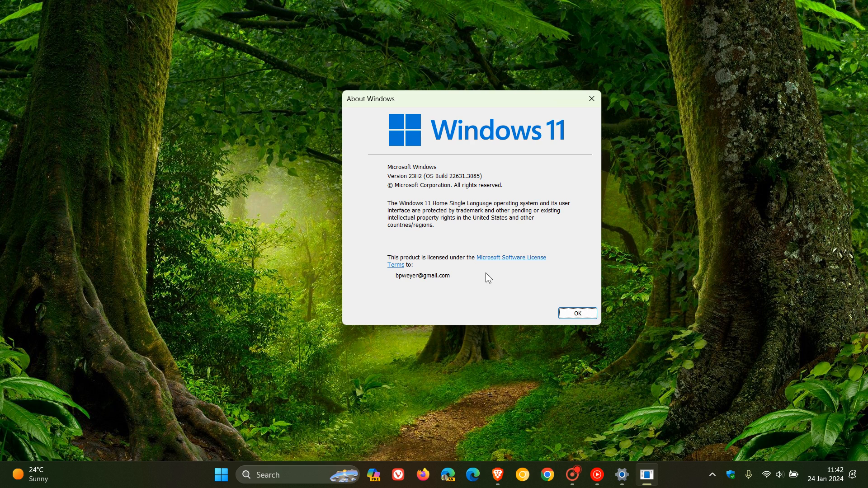
{"action": "mouse_move", "coordinate": [461, 194]}
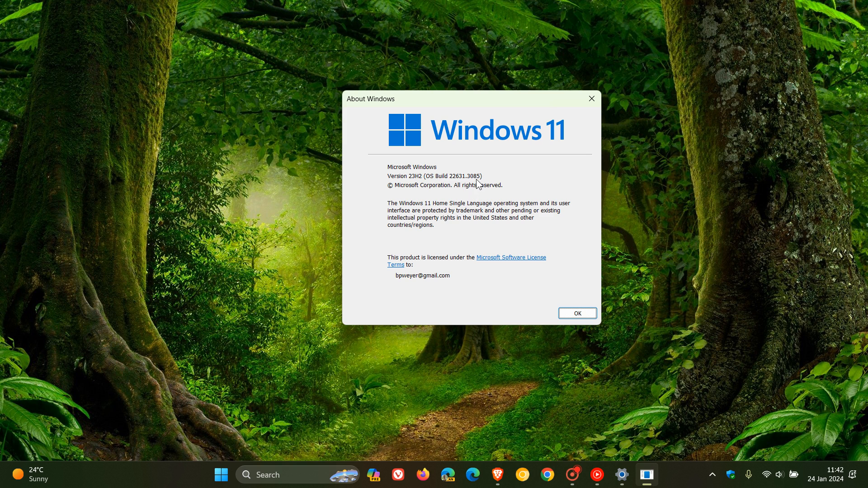
{"action": "mouse_move", "coordinate": [453, 192]}
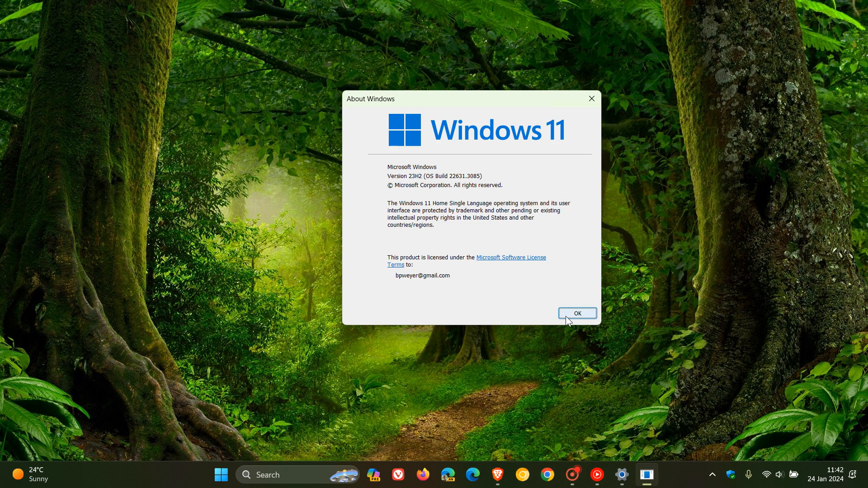
Step: Dismiss About Windows and bring the Settings update history back into view
{"action": "left_click", "coordinate": [577, 313]}
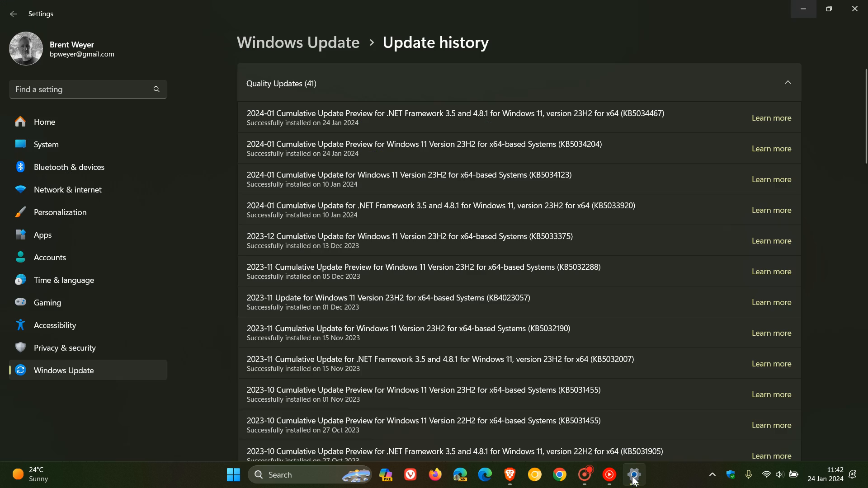
{"action": "mouse_move", "coordinate": [547, 160]}
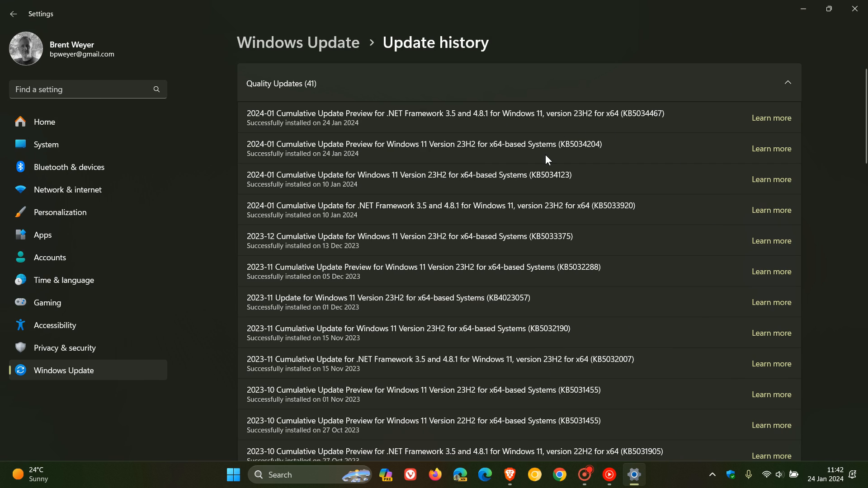
{"action": "mouse_move", "coordinate": [646, 141]}
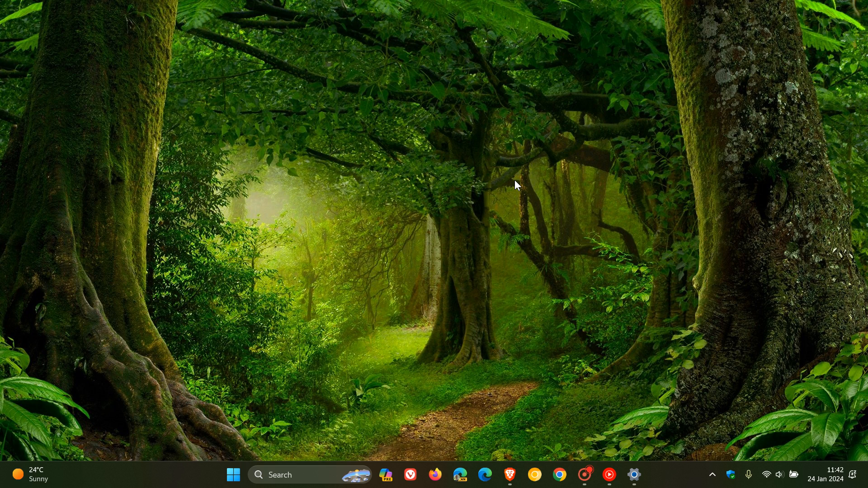
{"action": "mouse_move", "coordinate": [233, 475]}
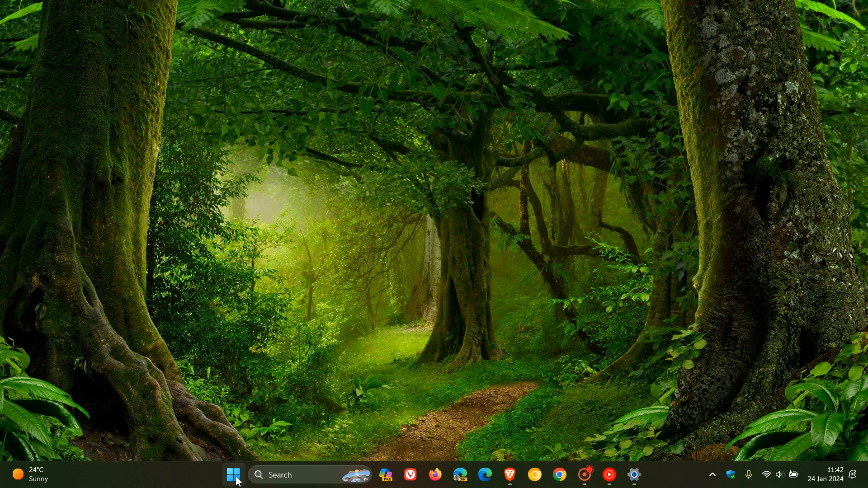
Step: Open the Start menu and its empty search panel
{"action": "left_click", "coordinate": [233, 475]}
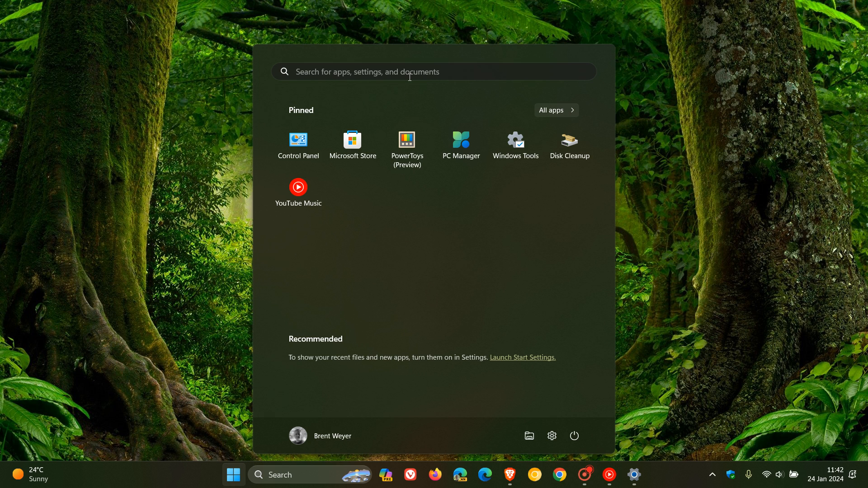
{"action": "left_click", "coordinate": [310, 474]}
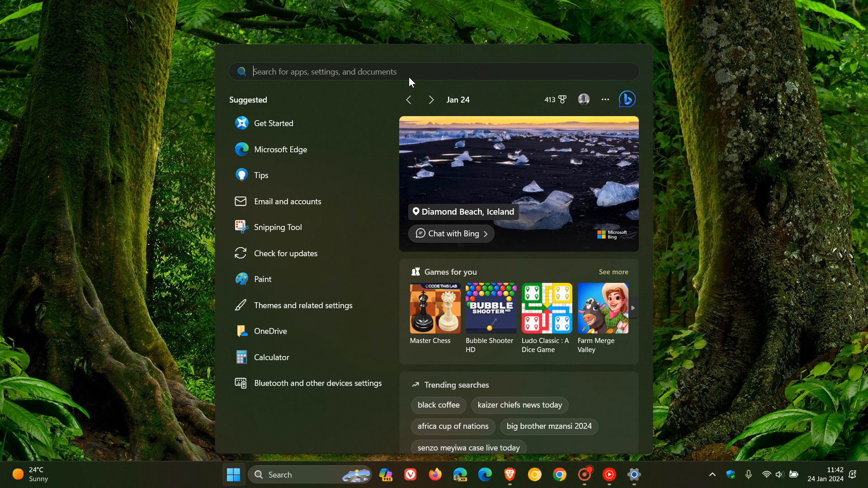
{"action": "mouse_move", "coordinate": [799, 99]}
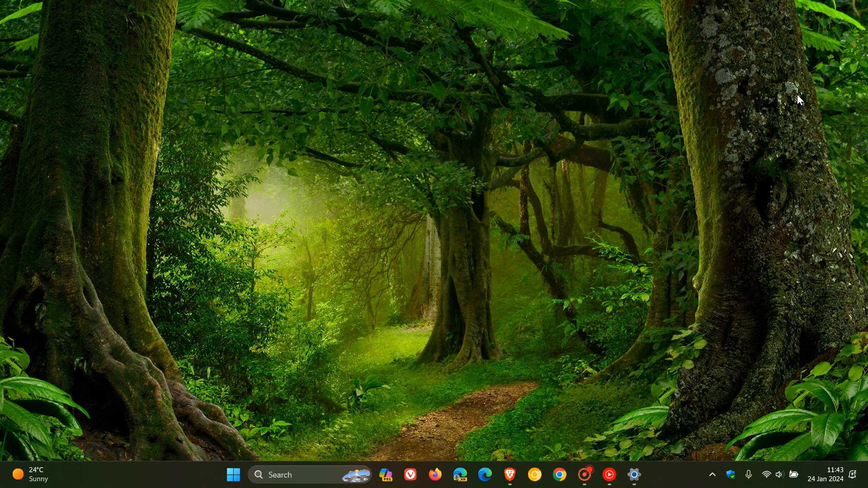
{"action": "mouse_move", "coordinate": [215, 468]}
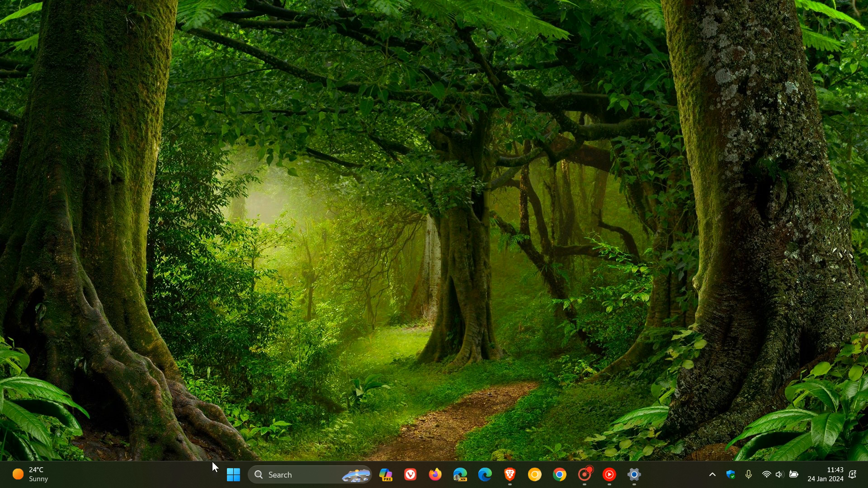
{"action": "left_click", "coordinate": [233, 475]}
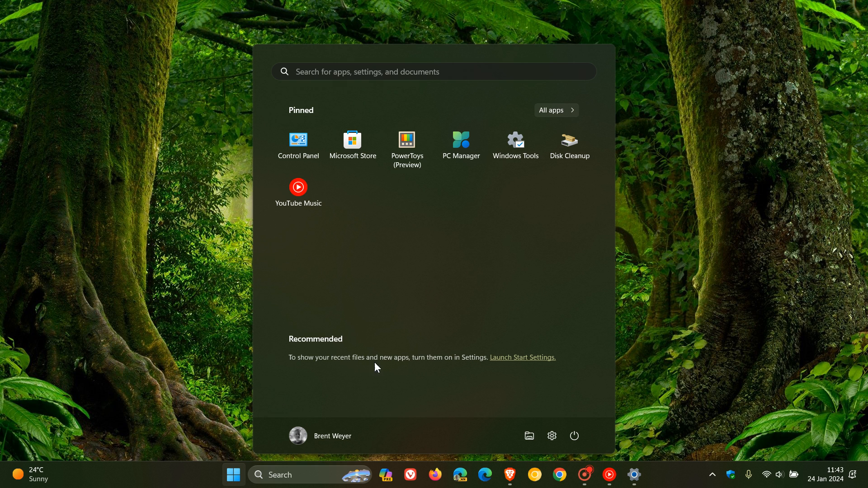
{"action": "mouse_move", "coordinate": [572, 113]}
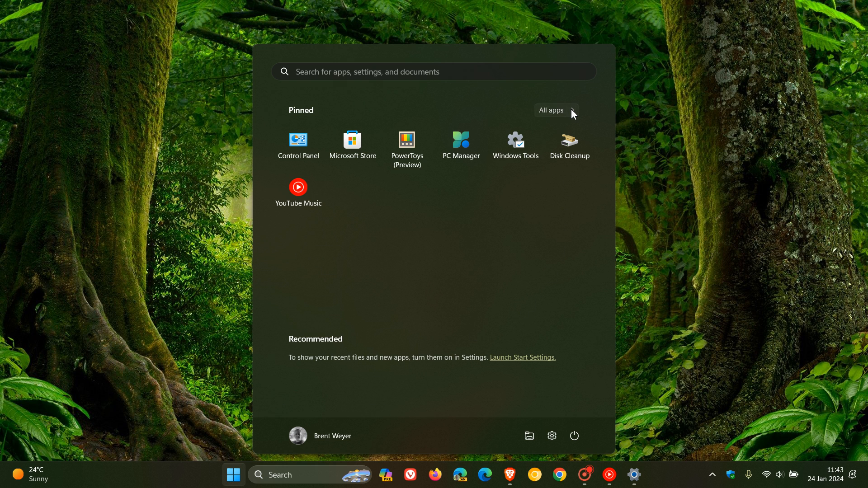
{"action": "left_click", "coordinate": [555, 110]}
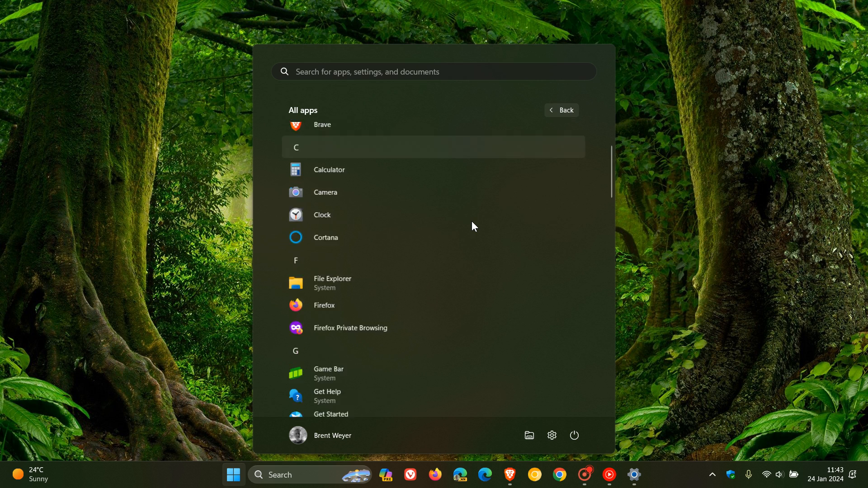
{"action": "scroll", "scroll_direction": "down", "scroll_amount": 3}
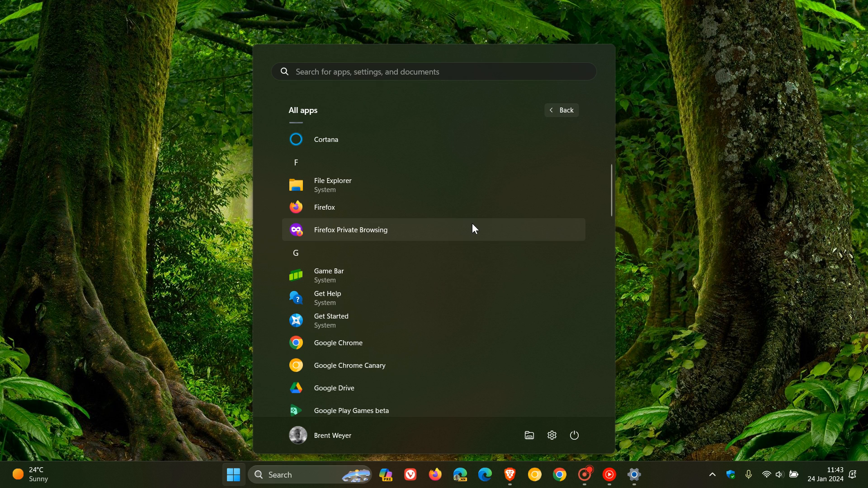
{"action": "left_click", "coordinate": [349, 229]}
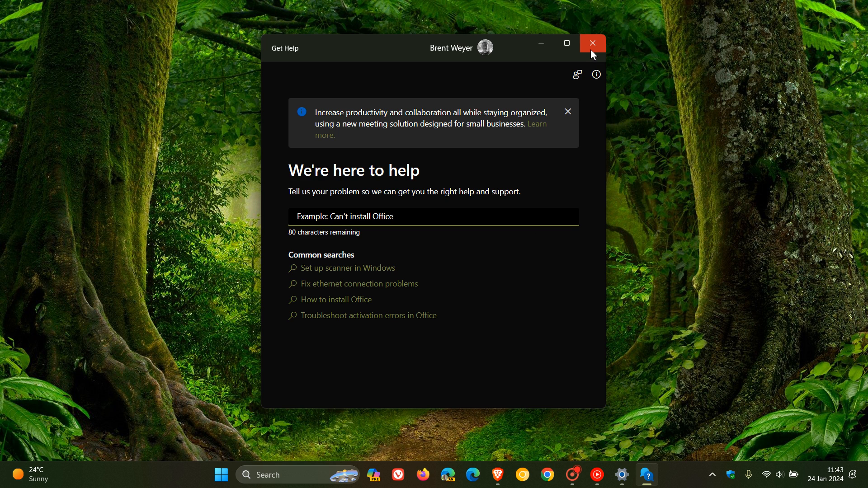
{"action": "left_click", "coordinate": [591, 43]}
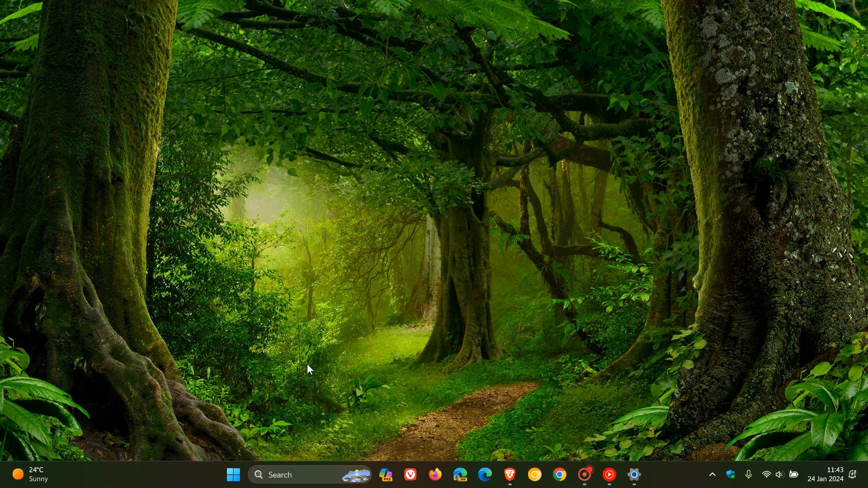
{"action": "mouse_move", "coordinate": [528, 437]}
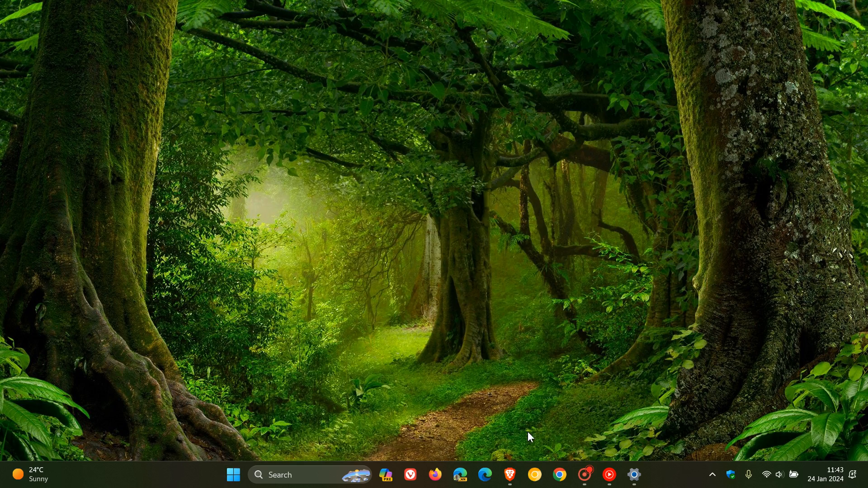
Step: Open File Explorer on the Gallery showing 572 January 2024 pictures
{"action": "left_click", "coordinate": [646, 476]}
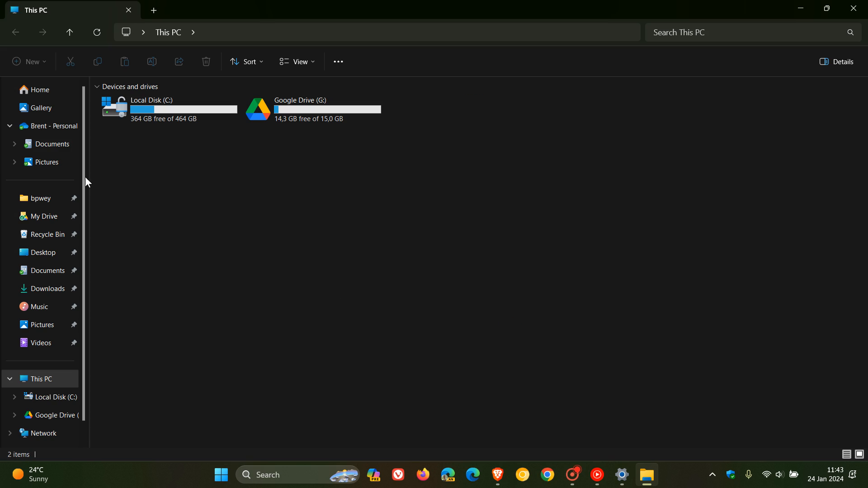
{"action": "left_click", "coordinate": [39, 109]}
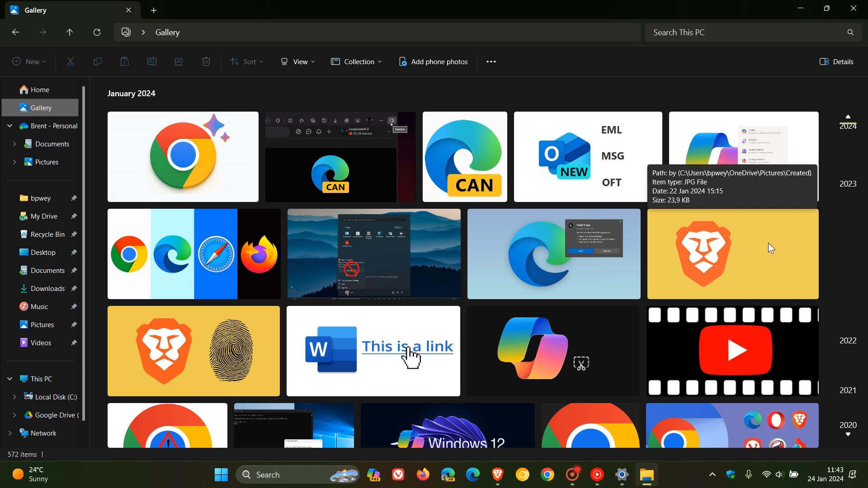
{"action": "mouse_move", "coordinate": [606, 244]}
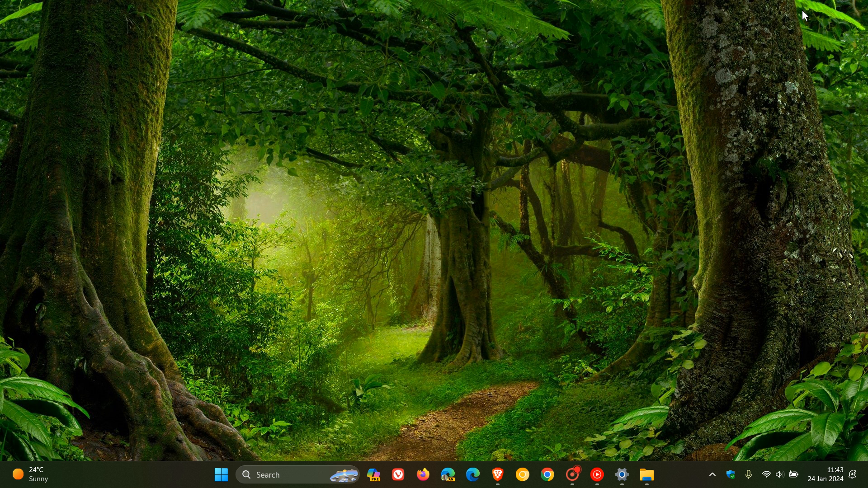
{"action": "mouse_move", "coordinate": [619, 204]}
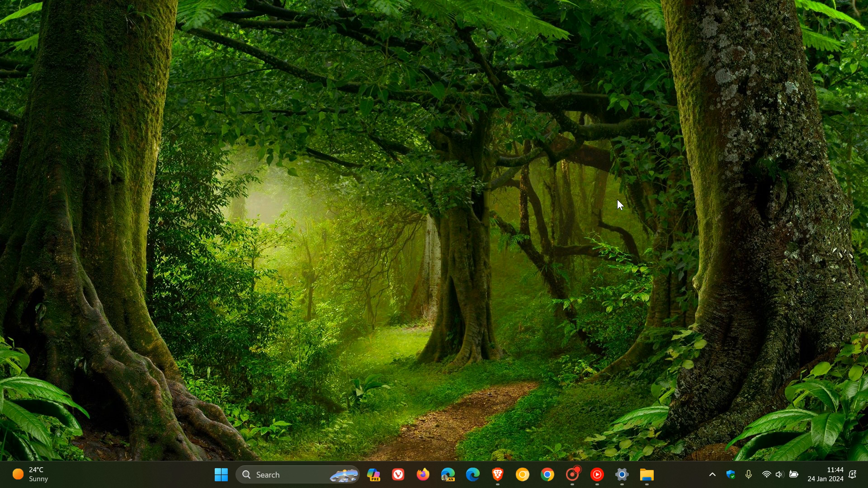
{"action": "mouse_move", "coordinate": [555, 223]}
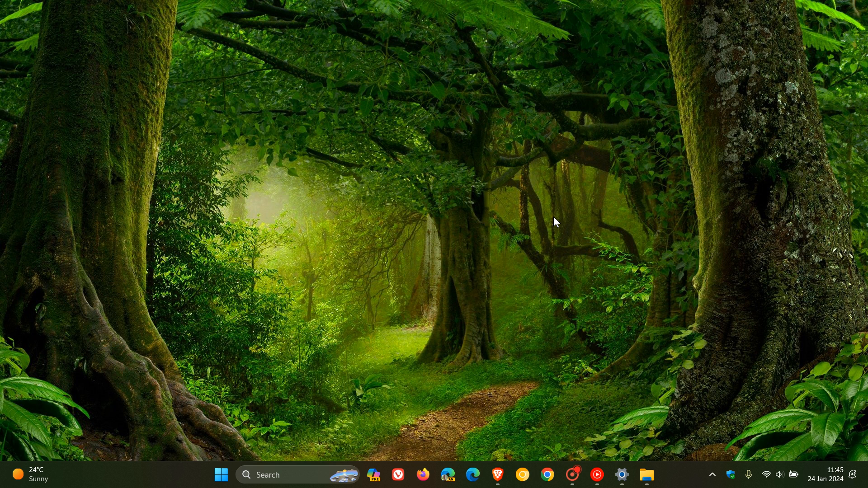
{"action": "mouse_move", "coordinate": [570, 245]}
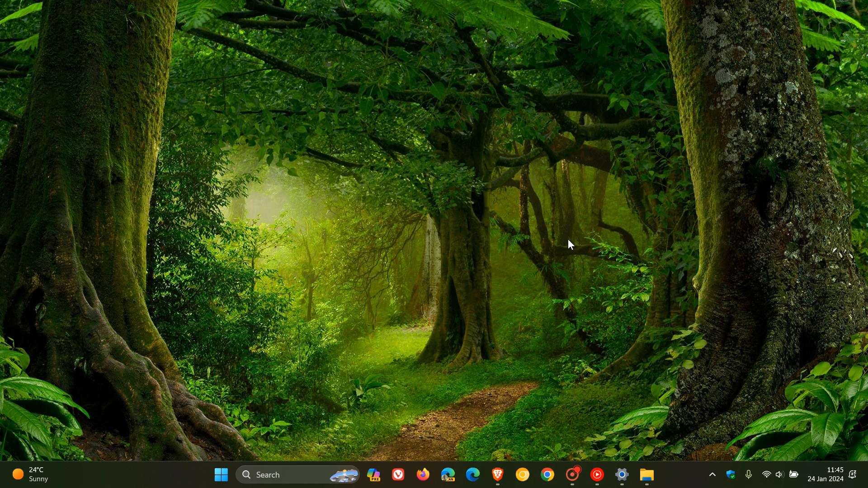
{"action": "mouse_move", "coordinate": [627, 403]}
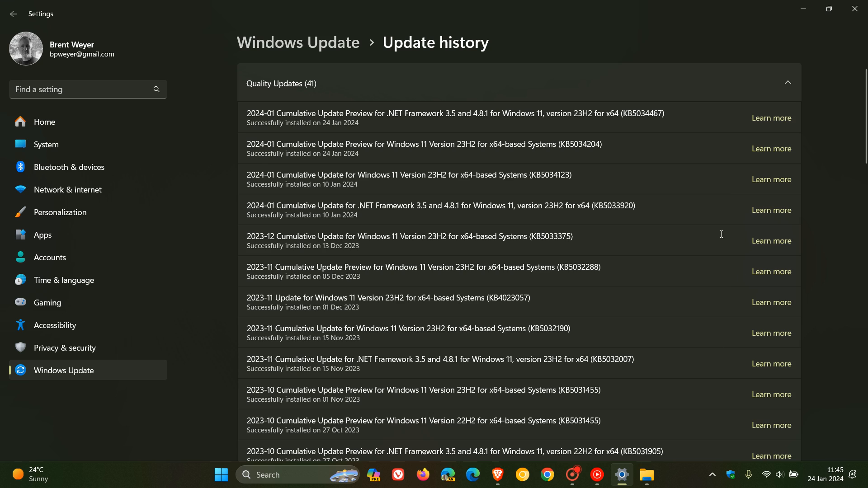
{"action": "mouse_move", "coordinate": [567, 125]}
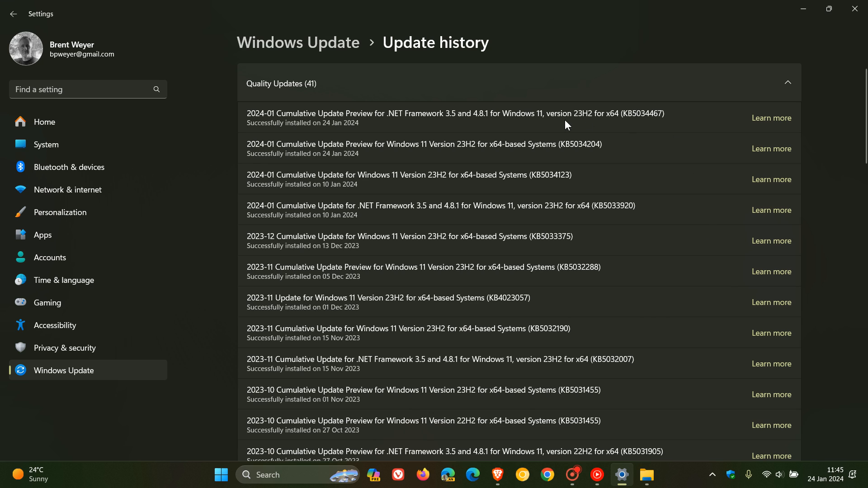
{"action": "mouse_move", "coordinate": [568, 130]}
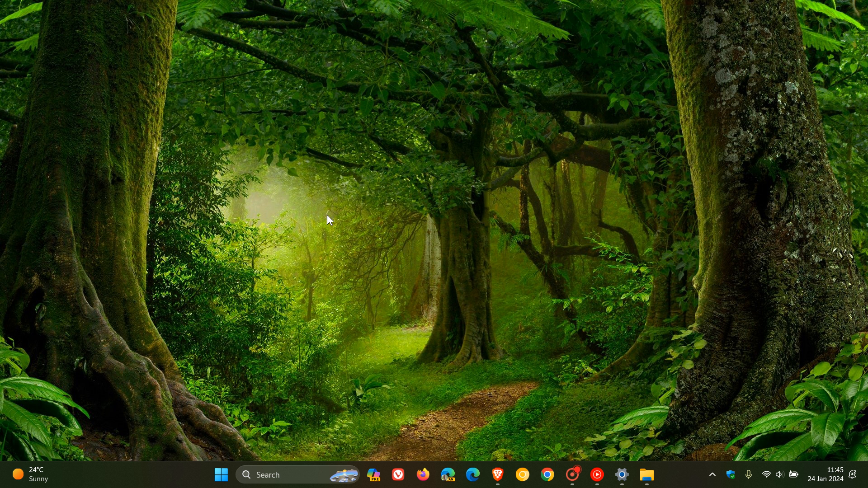
{"action": "mouse_move", "coordinate": [498, 179]}
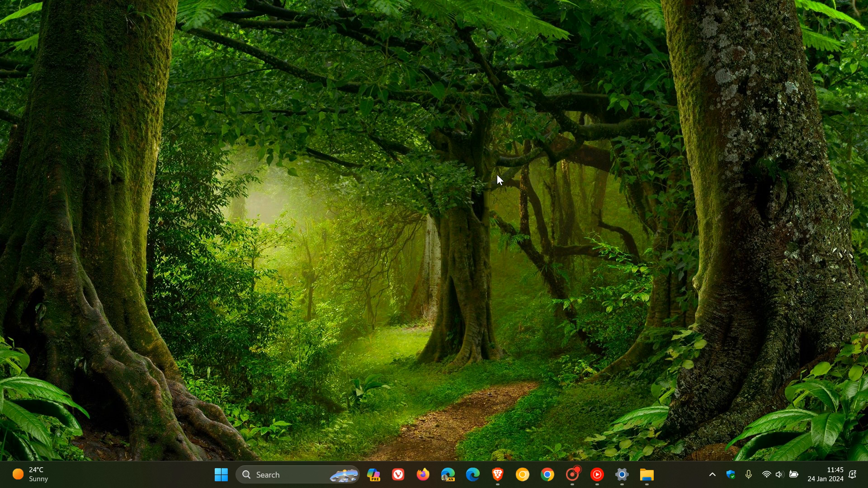